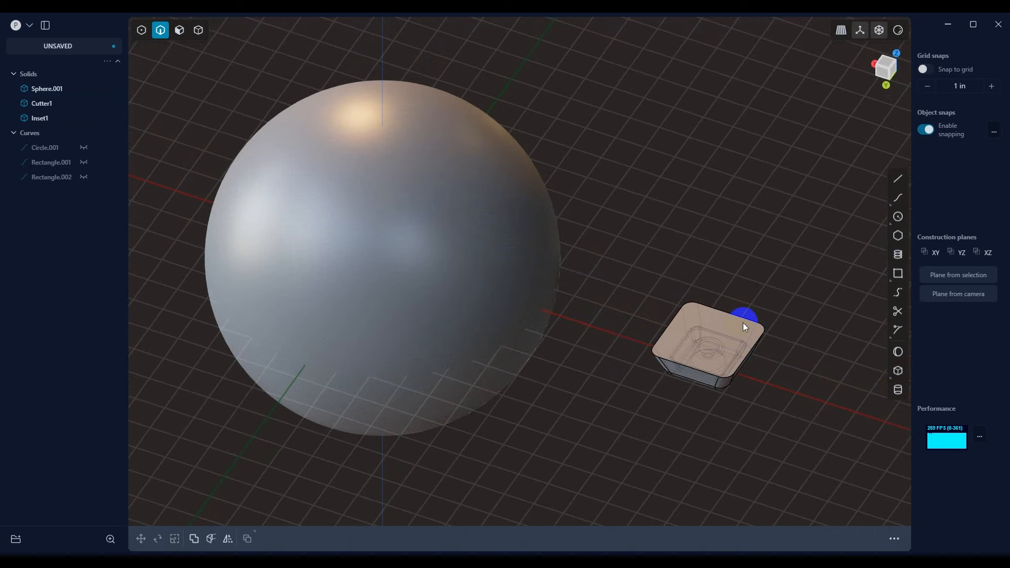
Select the pocket cutter and its inset in the outliner
left_click(39, 117)
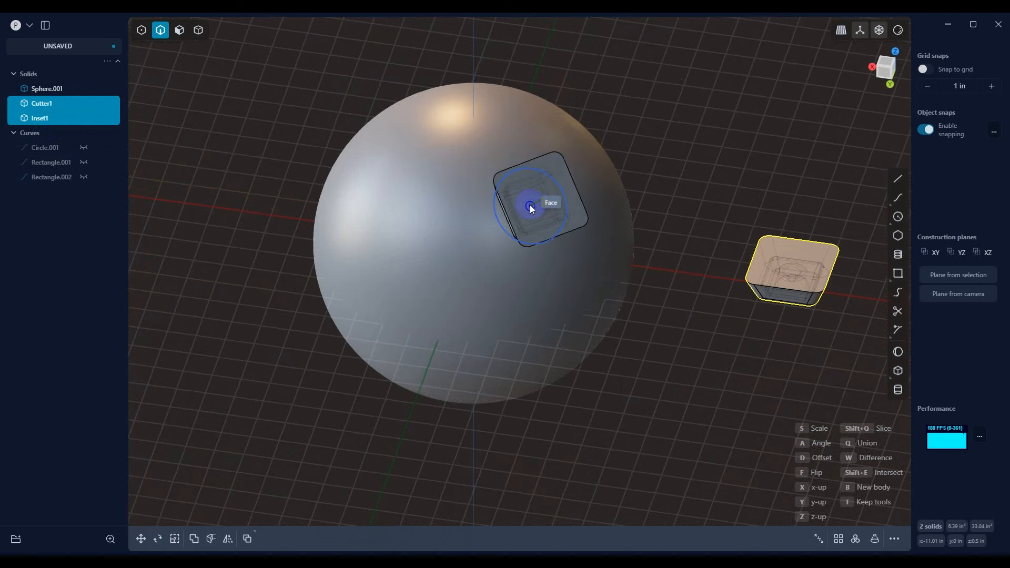
Place the copy on the sphere near its top and sink it about 0.9 in
left_click_drag(531, 207, 596, 258)
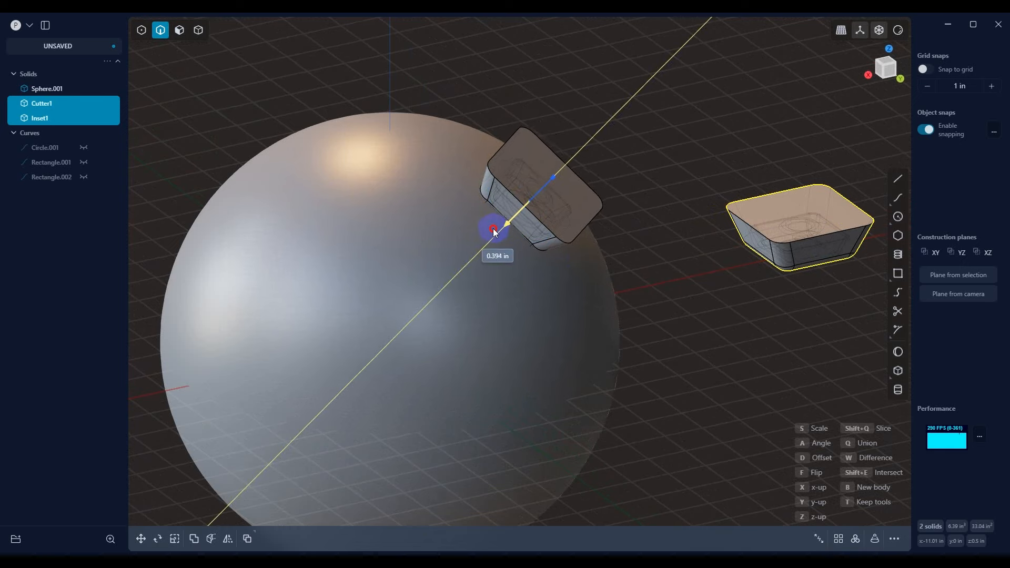
left_click_drag(493, 231, 480, 243)
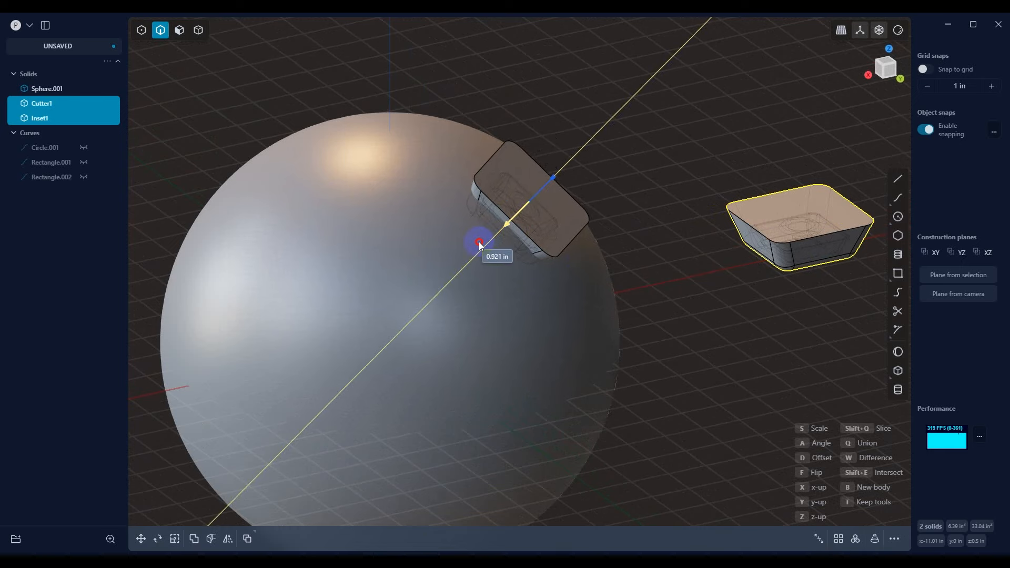
left_click_drag(480, 243, 531, 305)
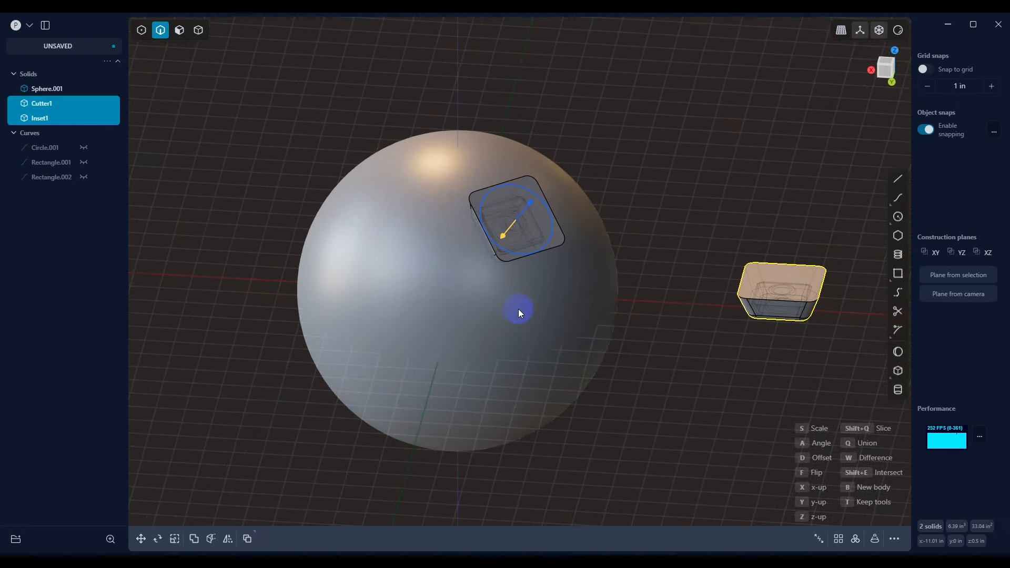
mouse_move(225, 213)
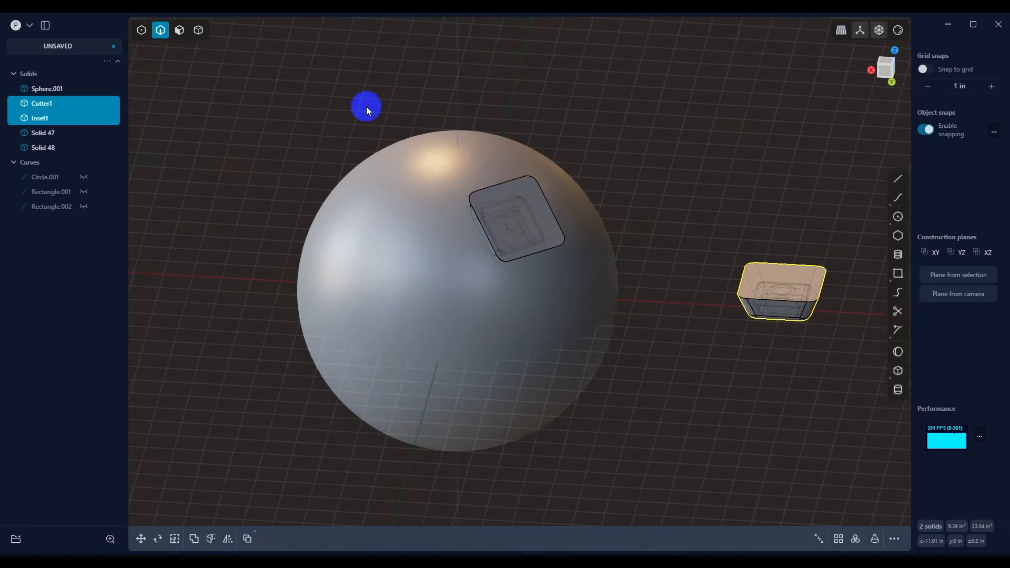
Radially array the placed cutter and inset six times about the sphere's vertical axis
left_click_drag(366, 106, 510, 216)
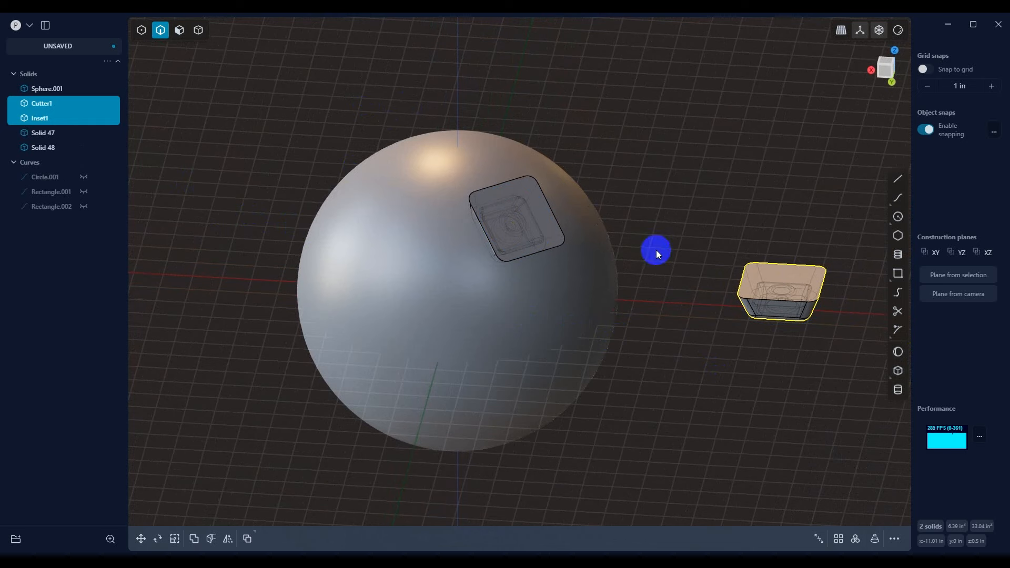
double_click(40, 118)
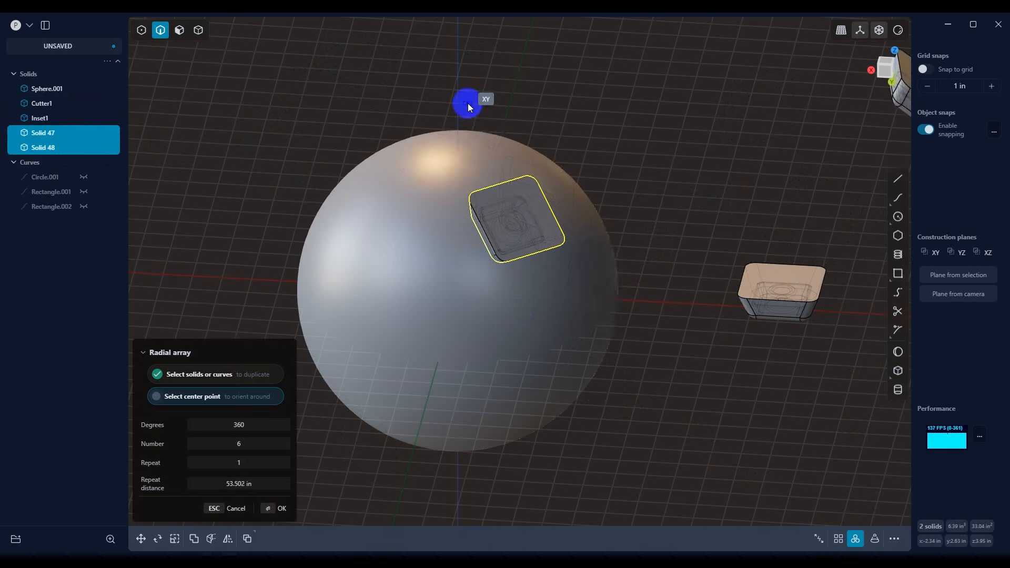
left_click(467, 103)
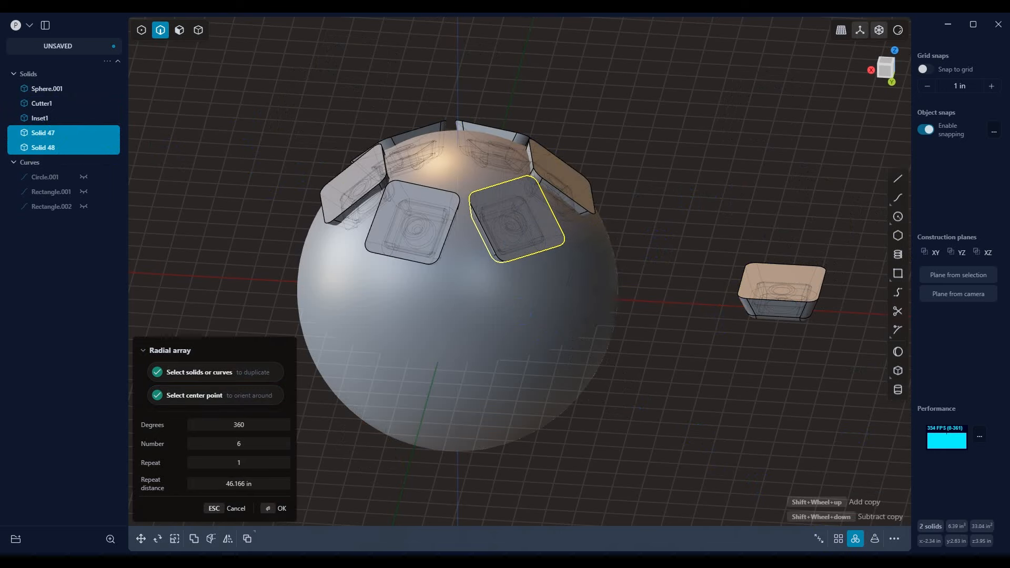
left_click(281, 509)
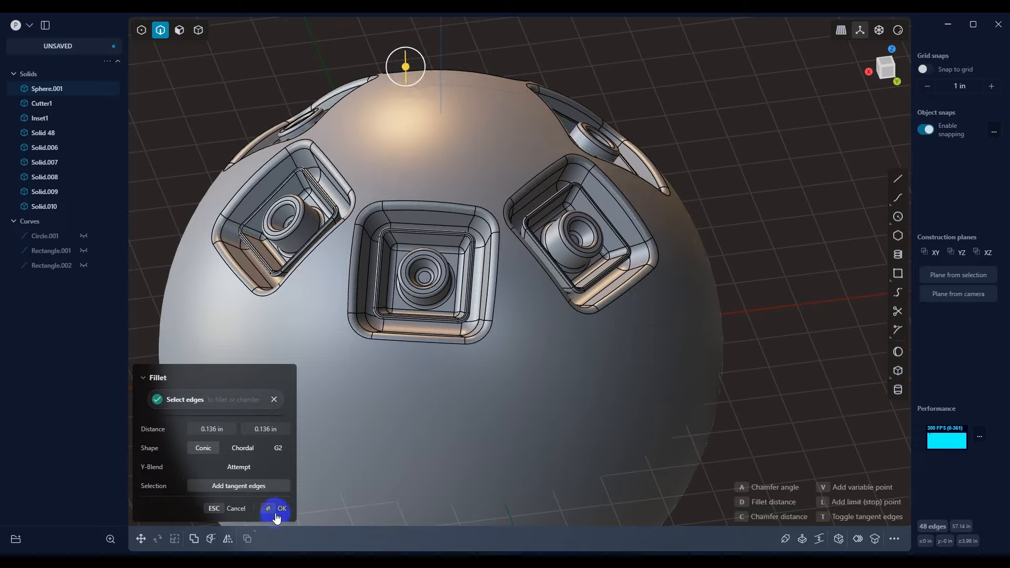
Apply the fillet to the pocket edges and orbit to inspect the six pockets
left_click(276, 511)
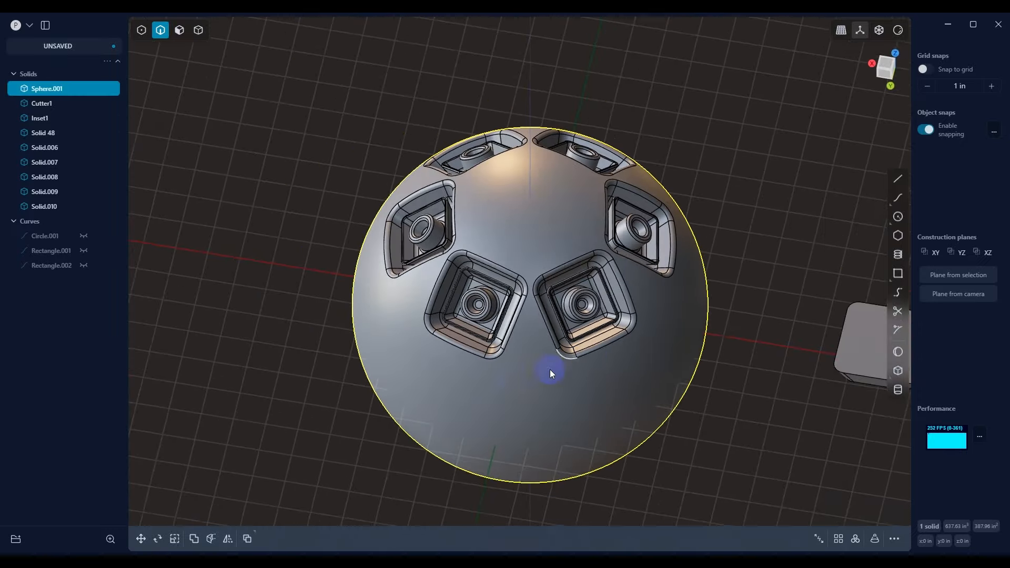
left_click_drag(551, 374, 528, 333)
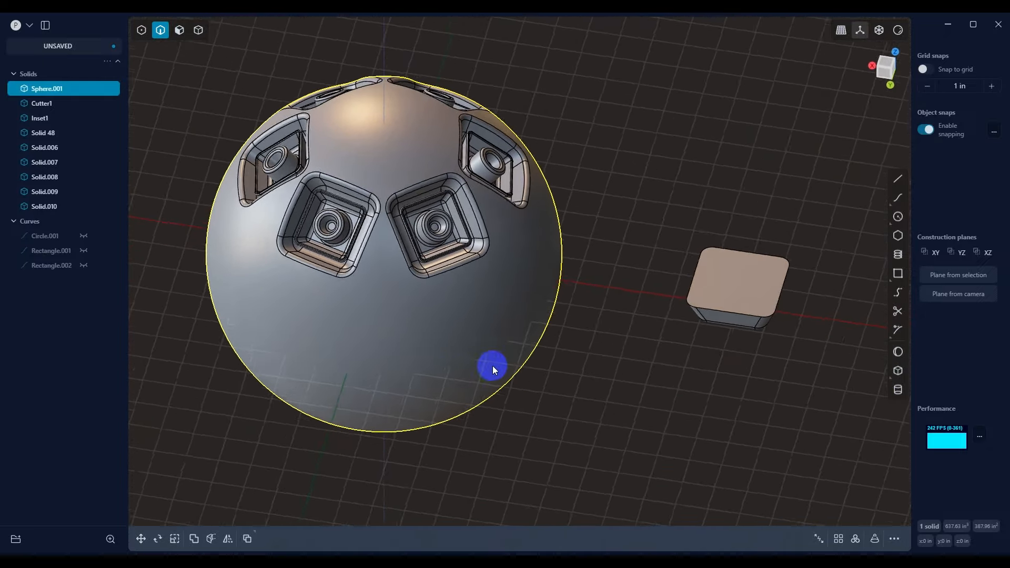
left_click_drag(492, 369, 512, 400)
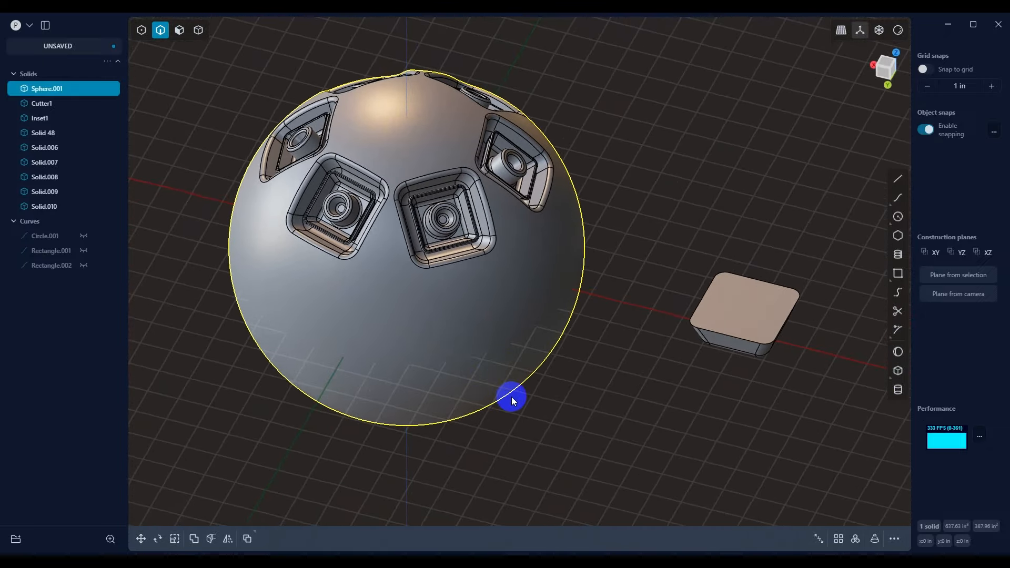